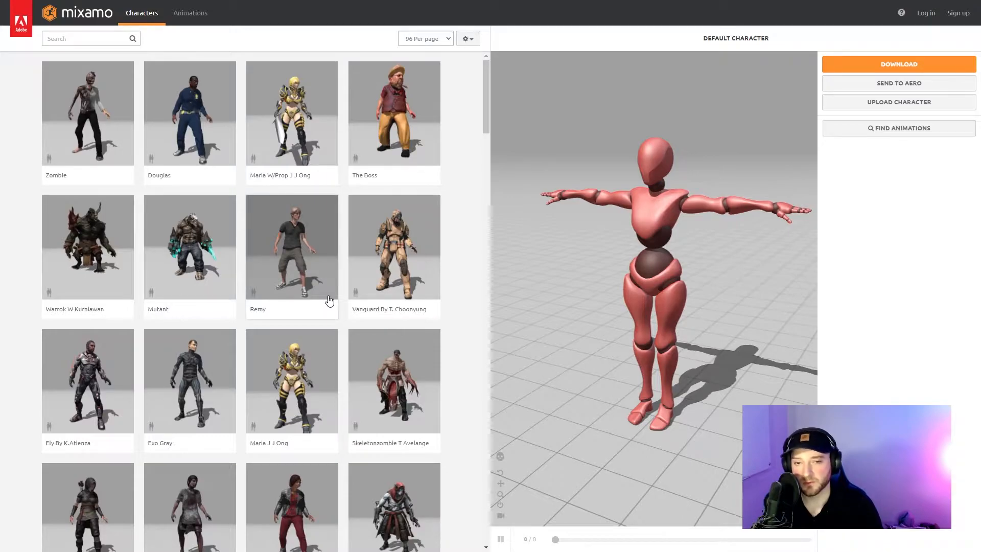
- Locate the ToonShader asset among the shaders and open it in Shader Graph
scroll("down", 3)
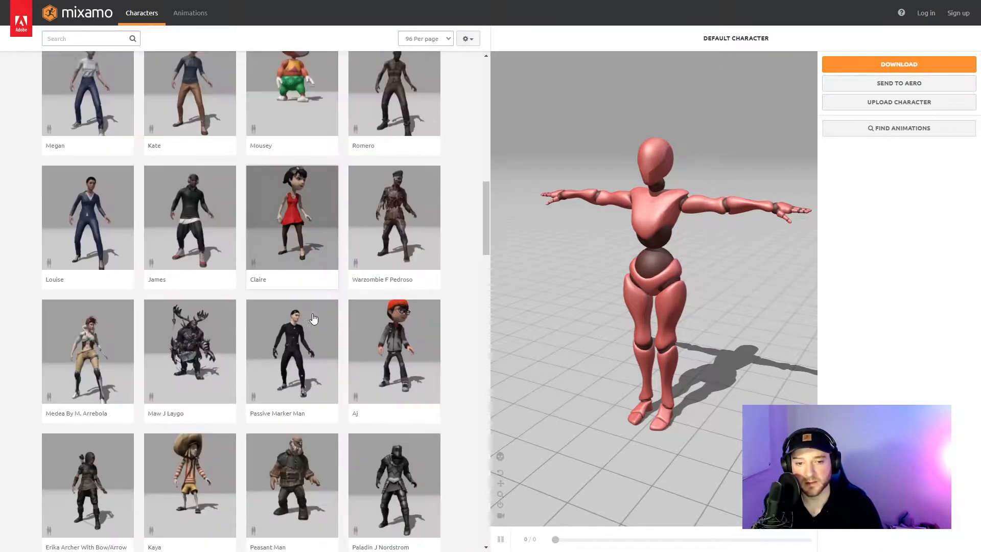
scroll("down", 3)
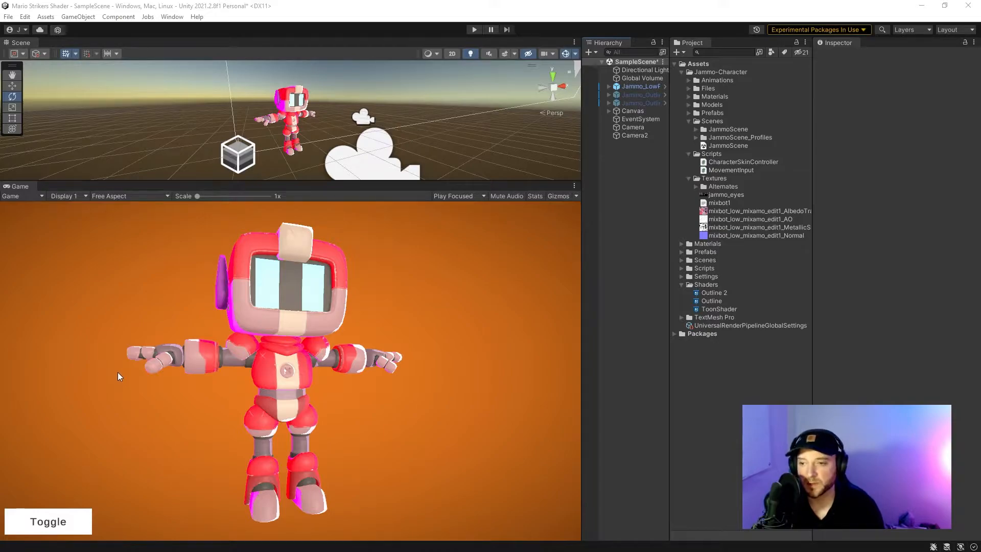
mouse_move(126, 369)
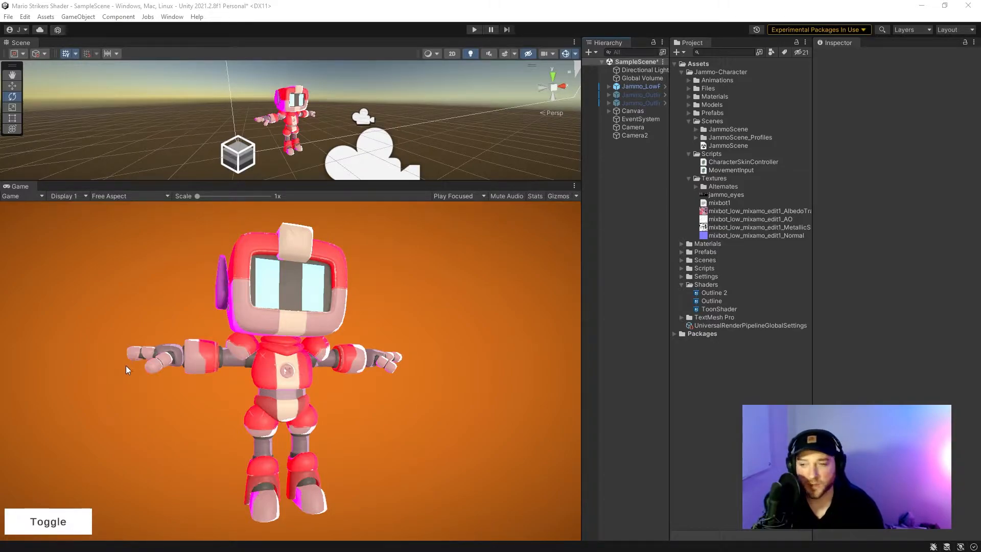
mouse_move(129, 336)
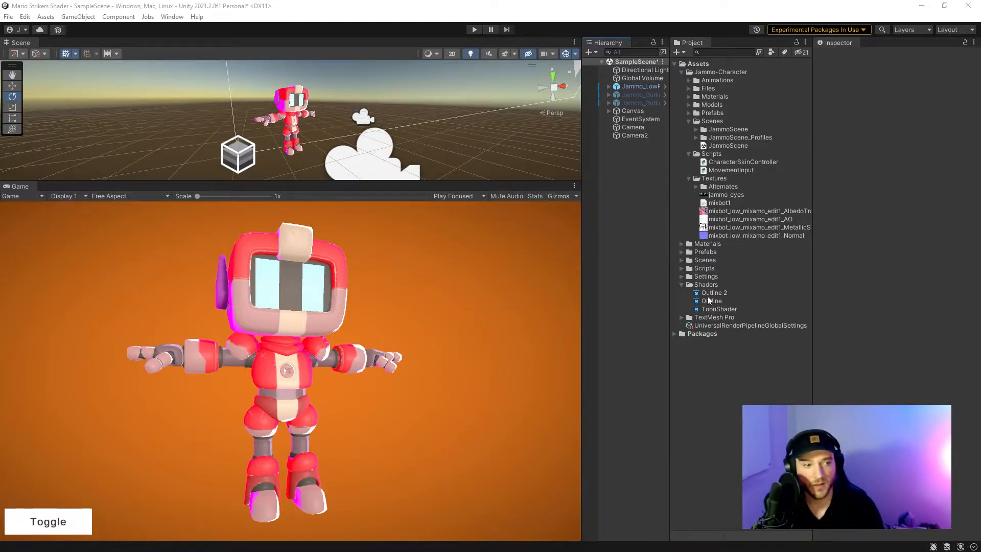
left_click(718, 309)
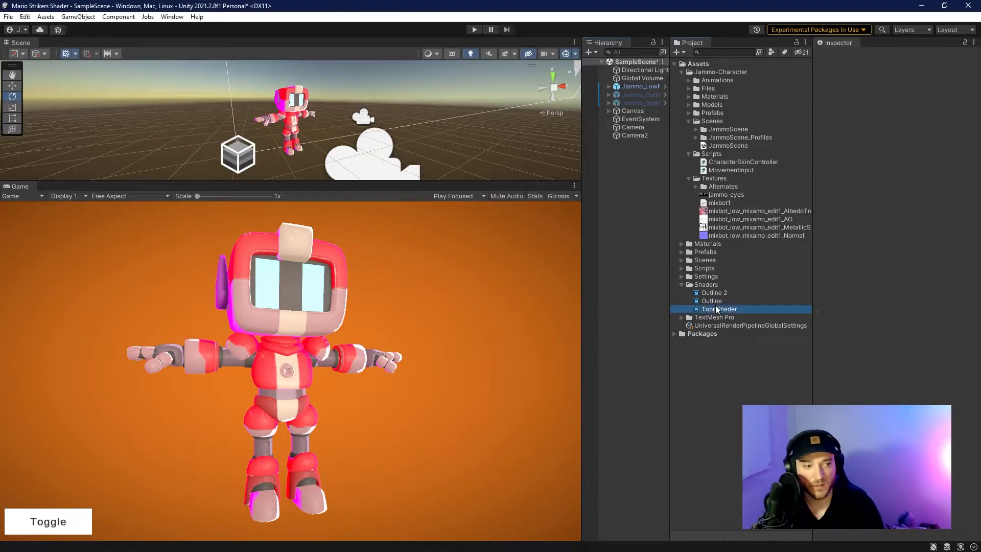
double_click(718, 308)
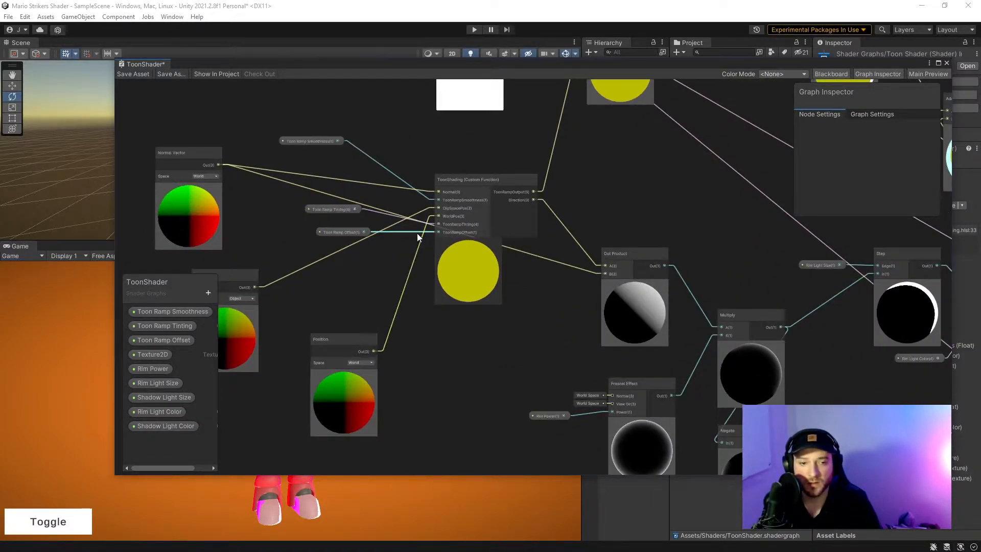
- Pan the graph to inspect the input nodes, then the rim and shadow light nodes
left_click_drag(418, 236, 430, 287)
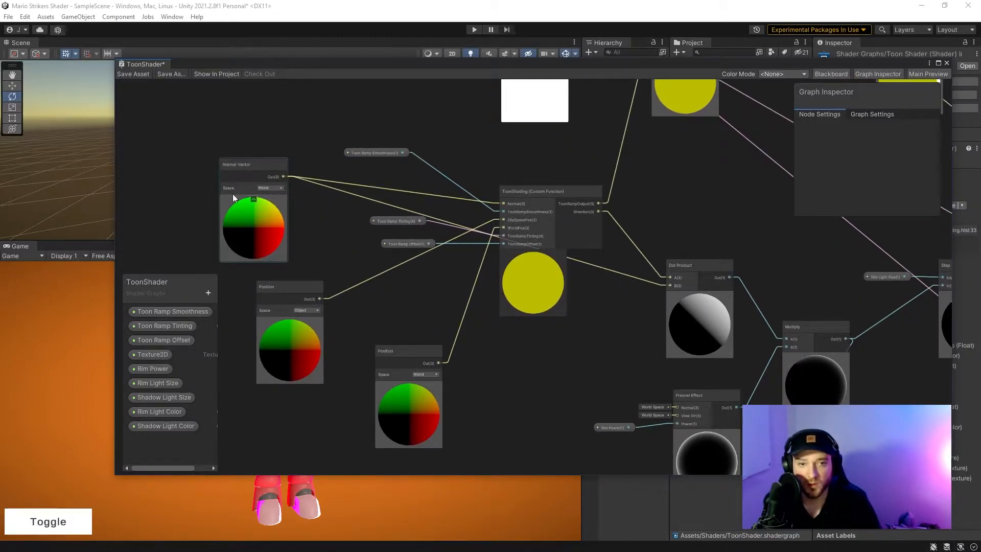
mouse_move(446, 301)
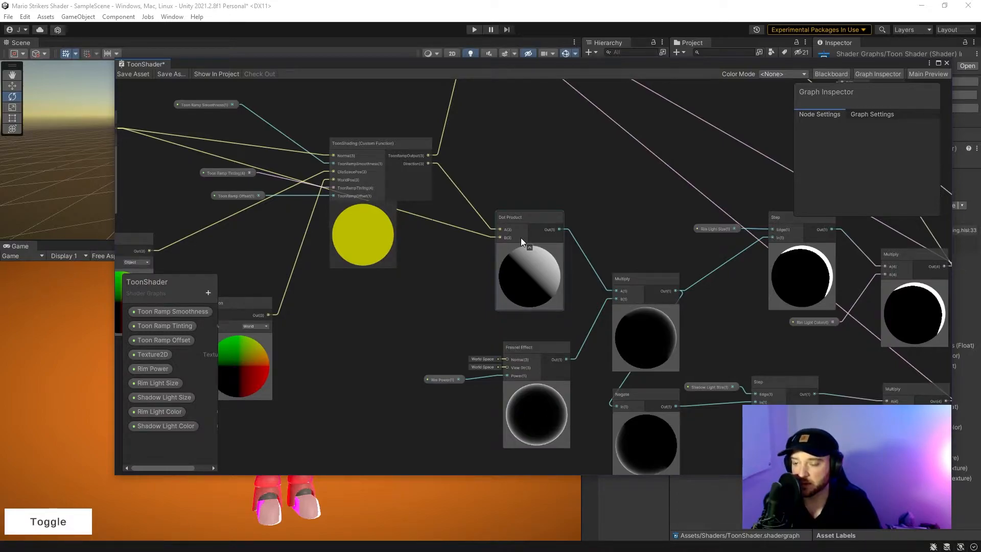
left_click_drag(522, 243, 533, 216)
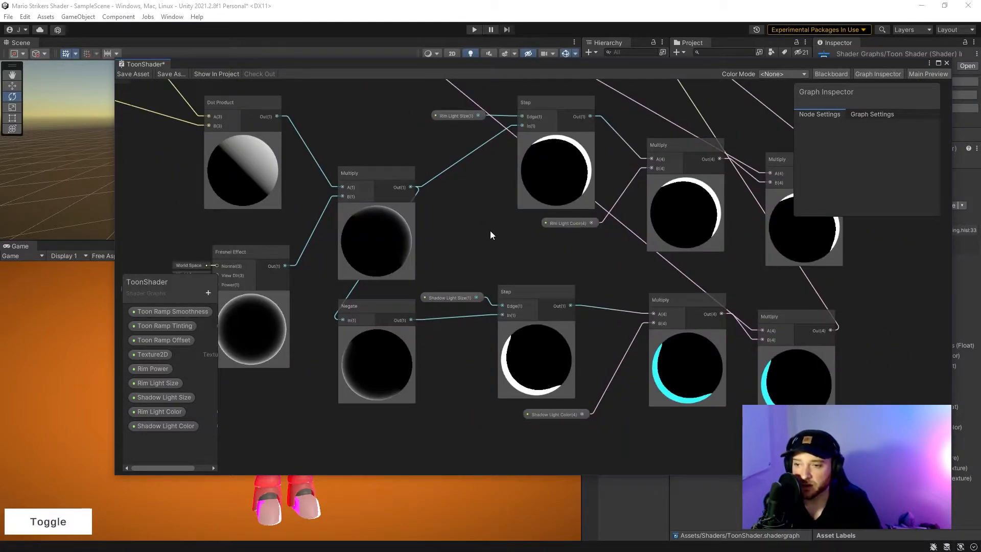
mouse_move(476, 228)
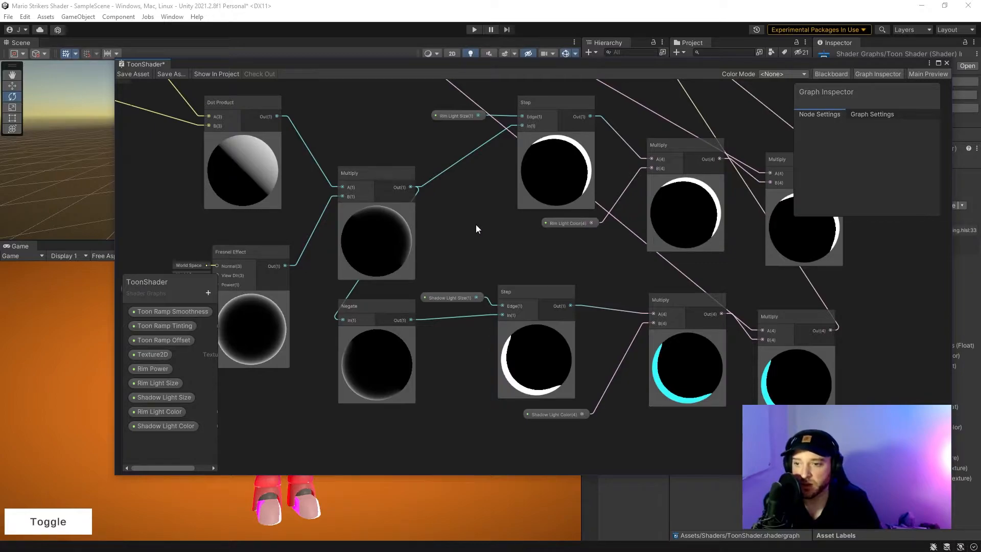
mouse_move(492, 230)
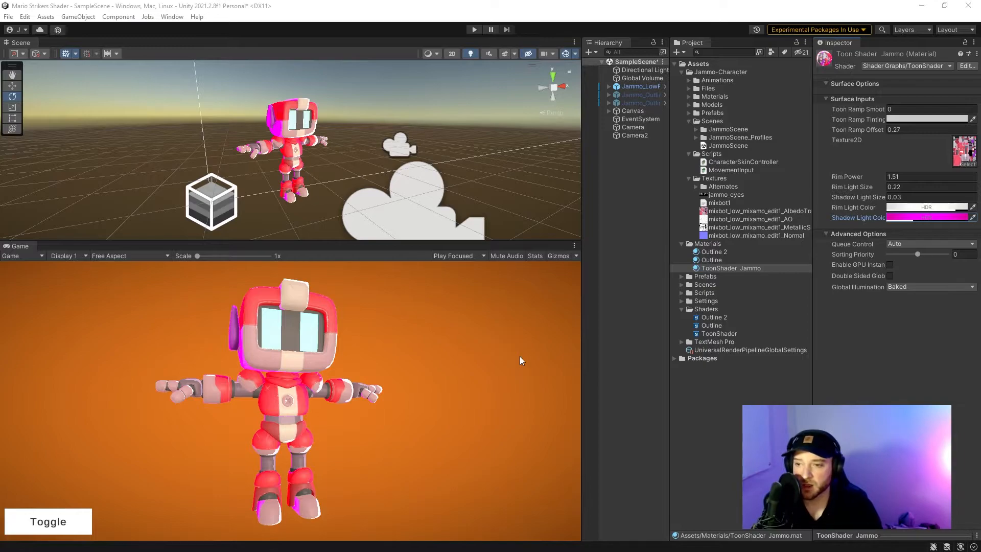
mouse_move(712, 282)
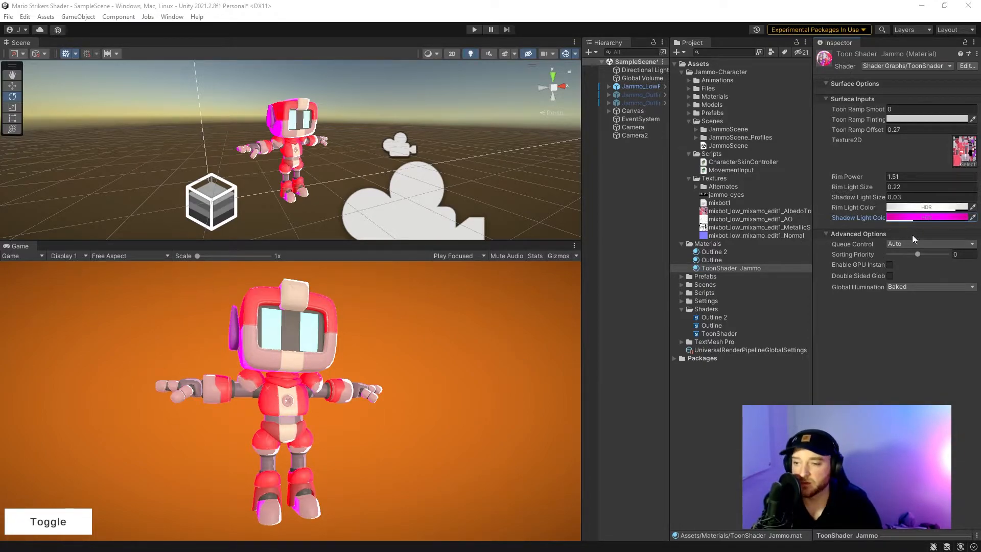
- Retune the Jammo material's Rim Light Color to a green hue on the HDR colour wheel
left_click(928, 208)
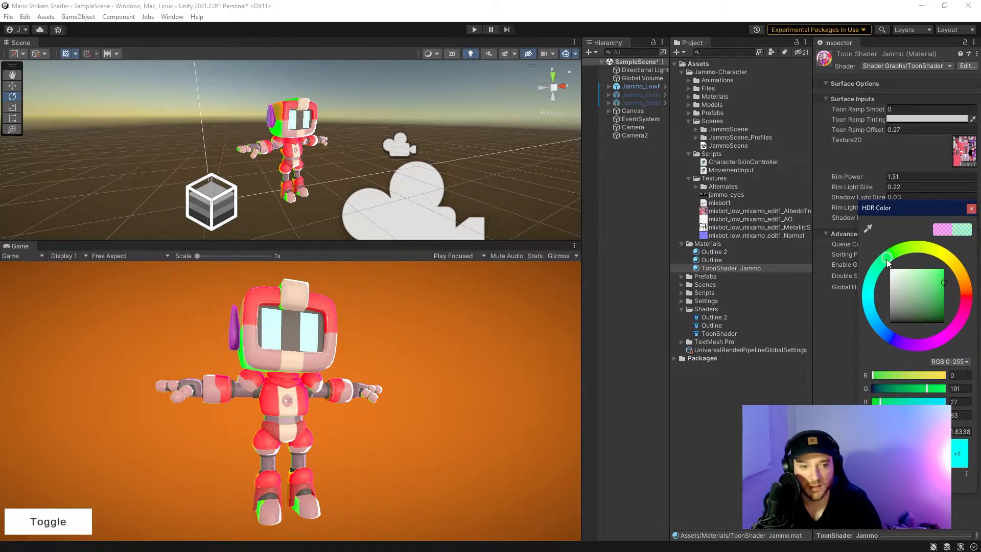
left_click_drag(887, 257, 947, 264)
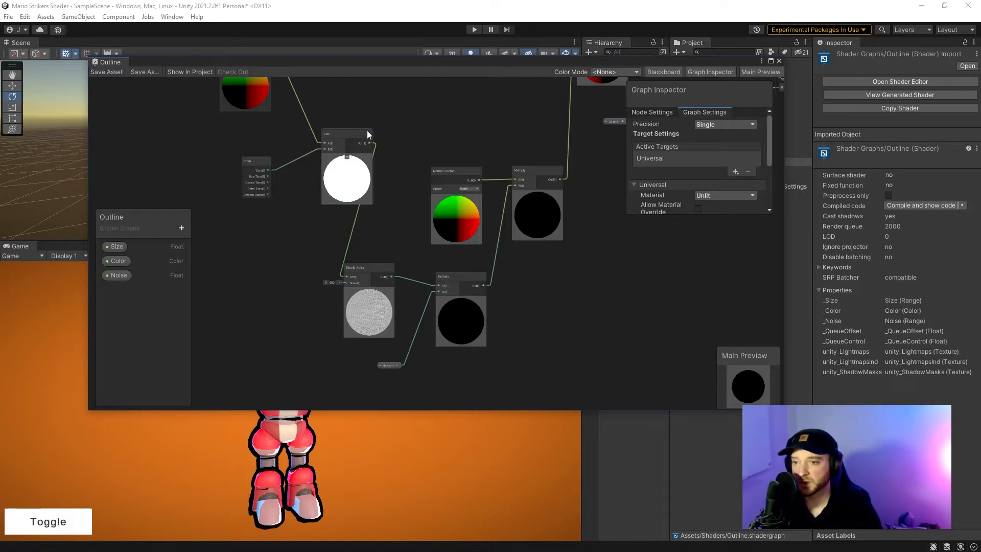
left_click(778, 60)
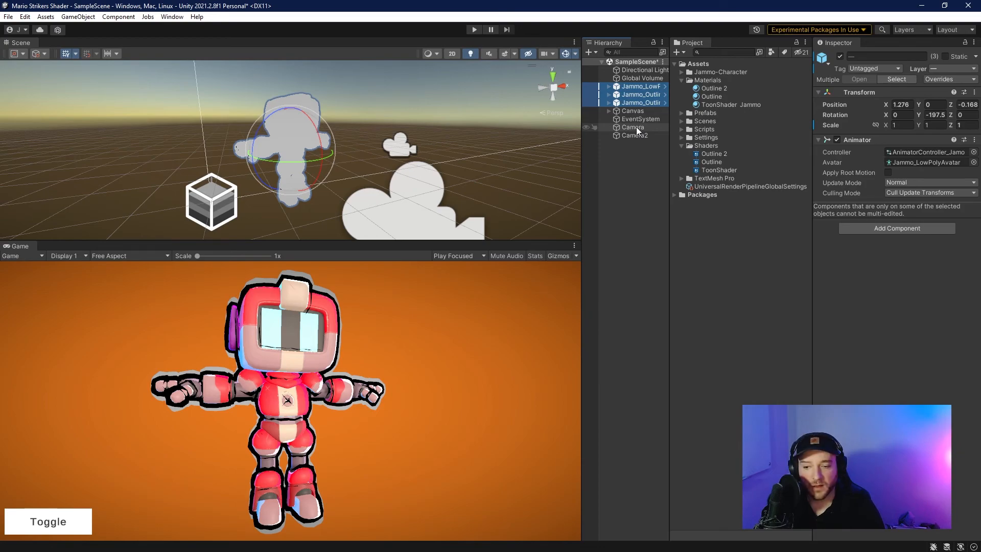
mouse_move(637, 128)
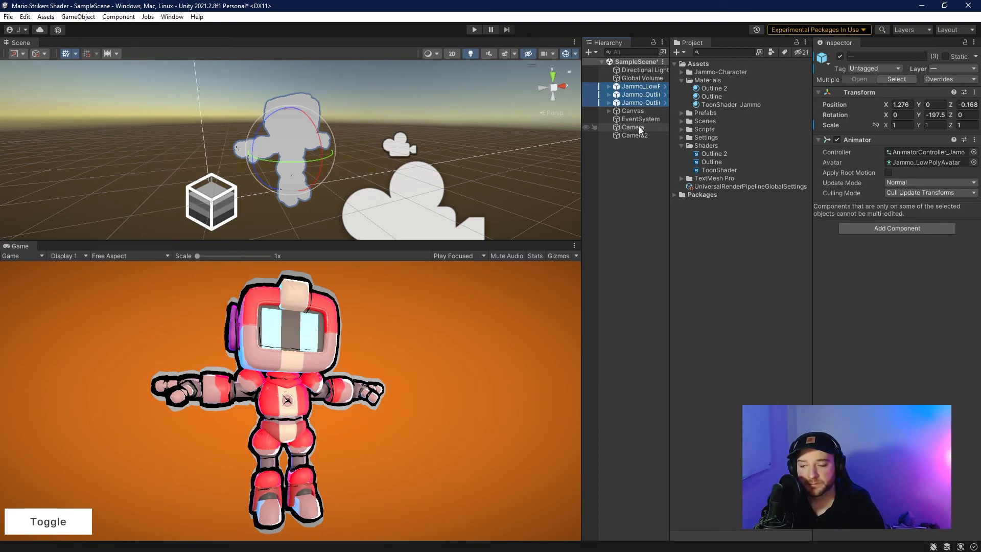